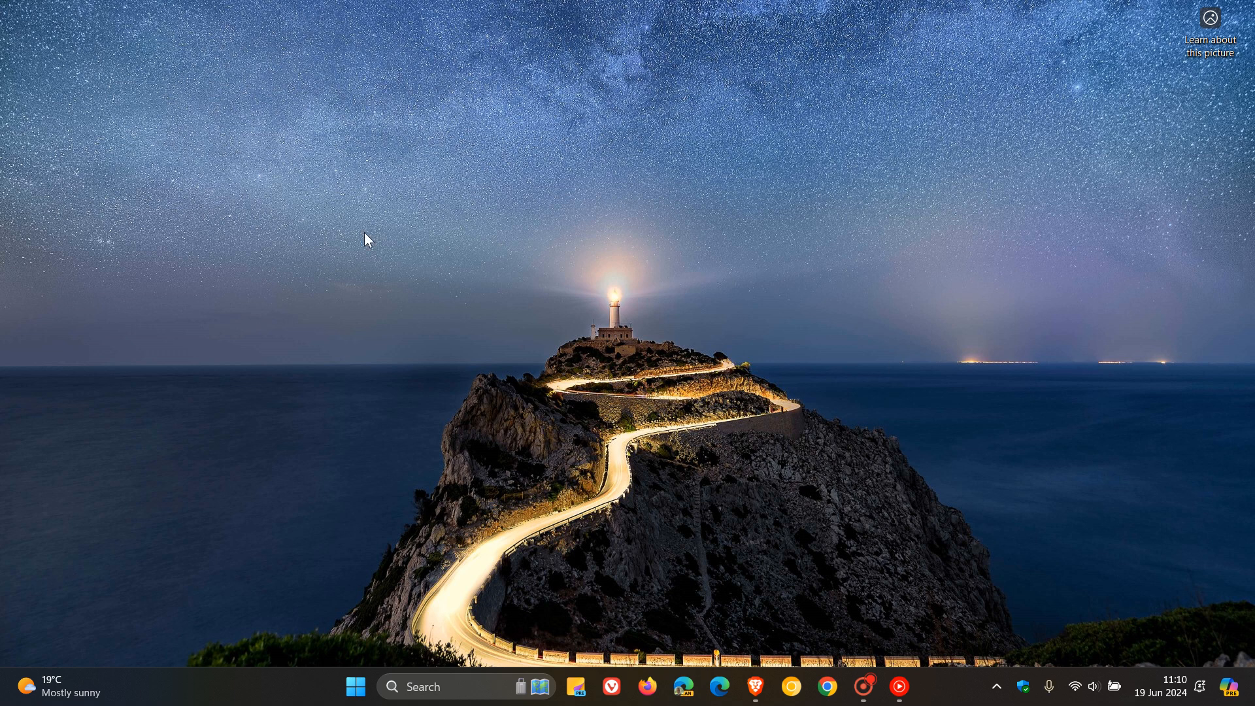
# Show the Start menu's full All apps list and scroll down toward the Photos app
pyautogui.click(356, 686)
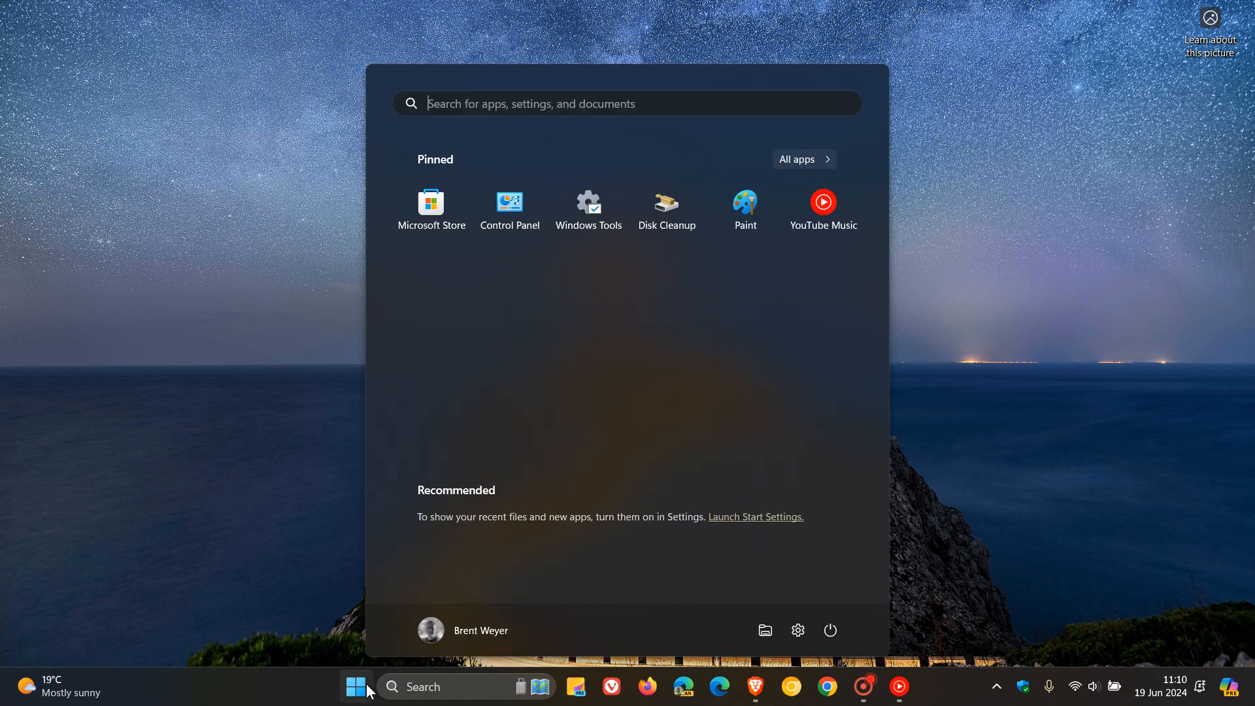
pyautogui.click(803, 159)
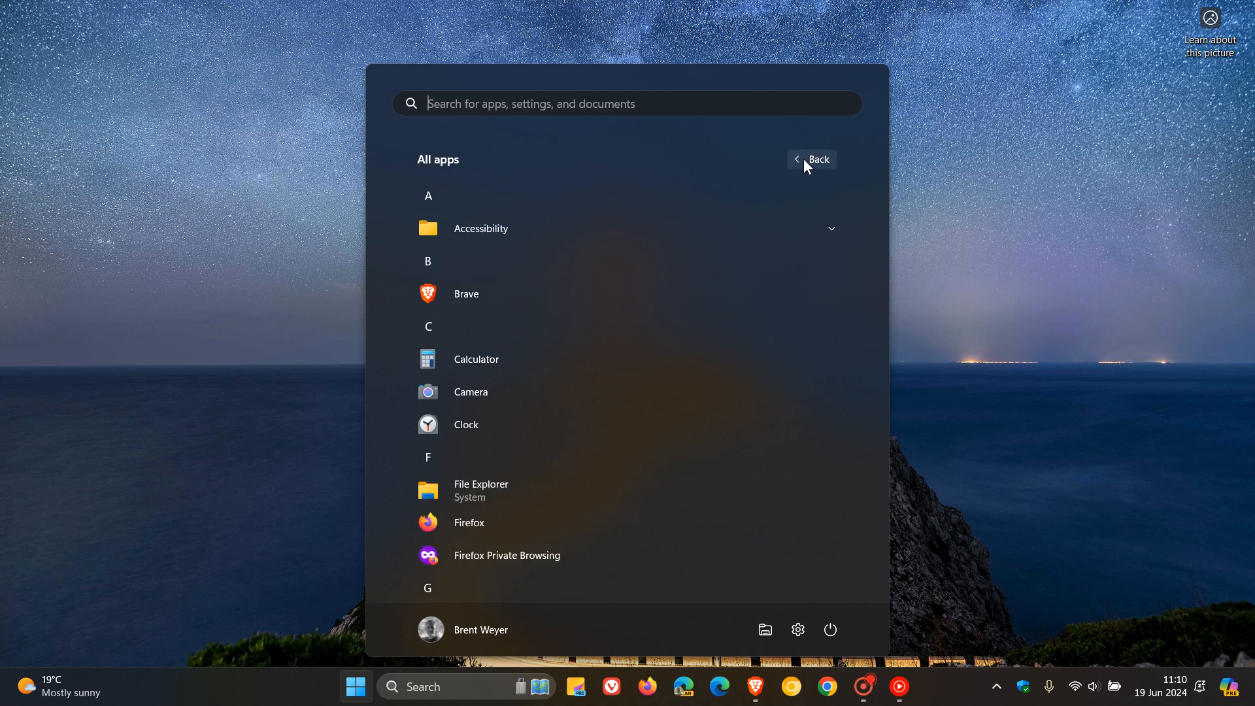
pyautogui.scroll(-3)
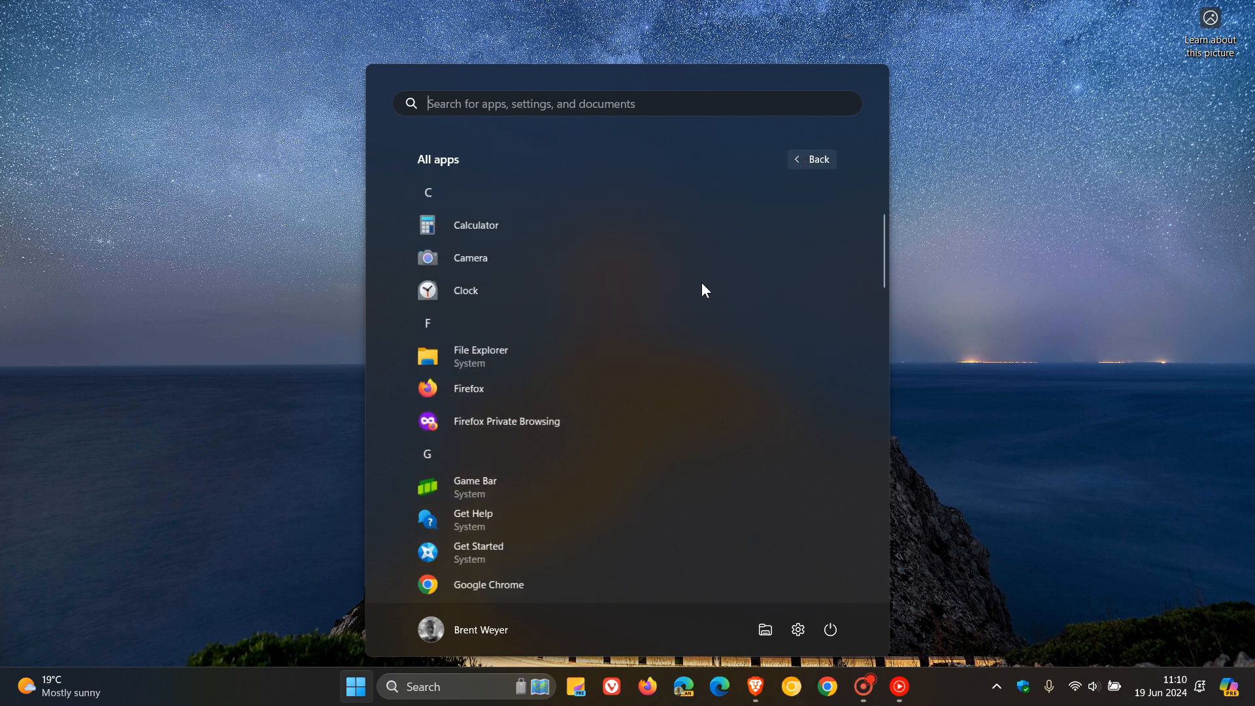
pyautogui.scroll(-3)
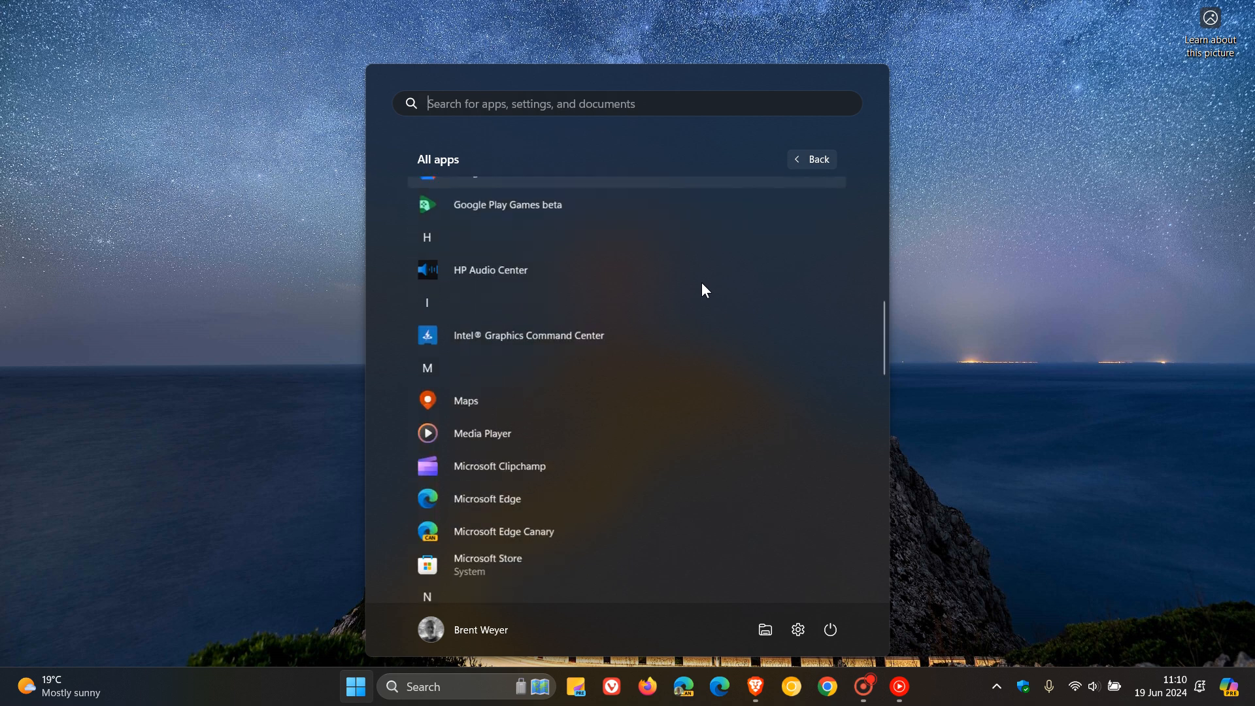
pyautogui.scroll(-3)
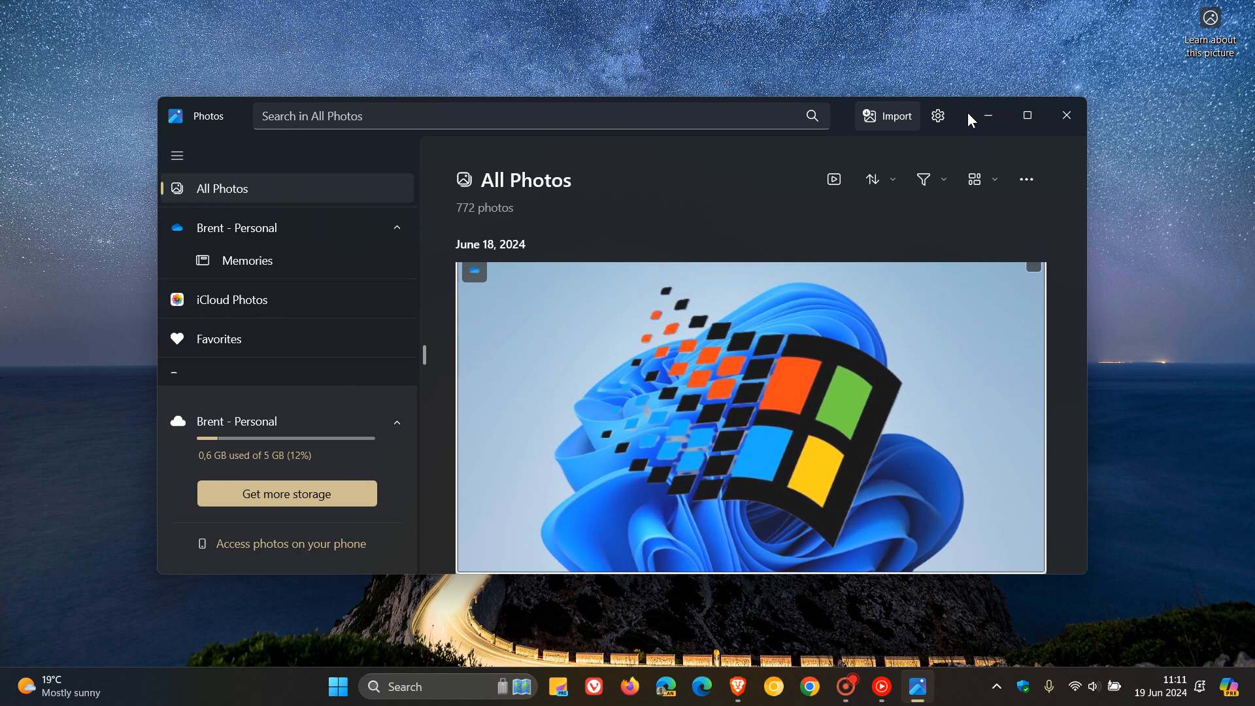
pyautogui.moveTo(968, 119)
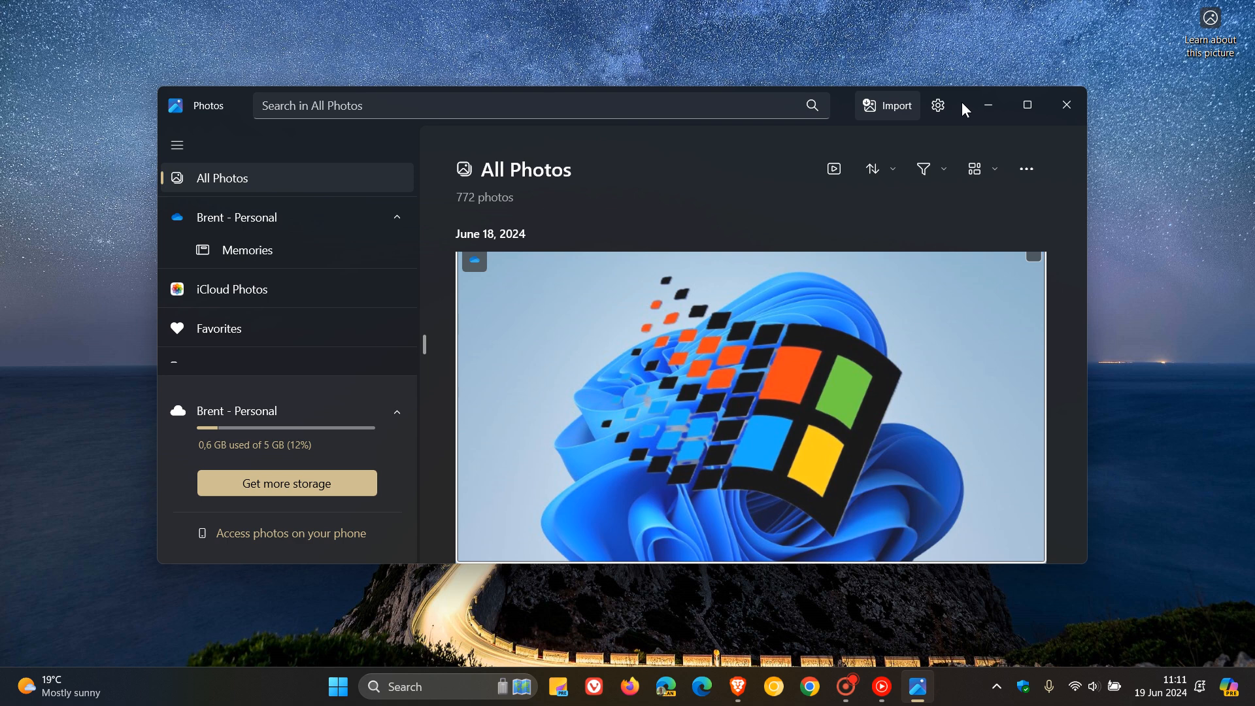
pyautogui.moveTo(989, 104)
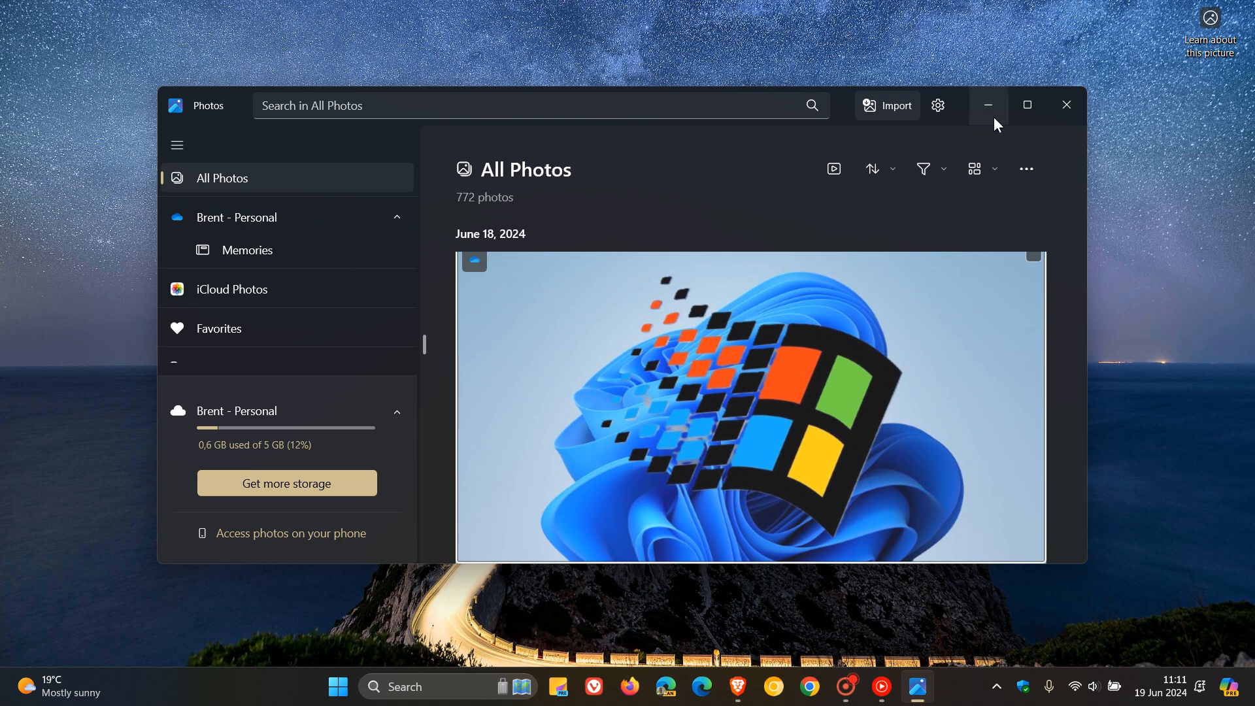
# Maximize Photos and browse Settings down to the About section showing version 2024.11060.12008.0
pyautogui.click(1026, 105)
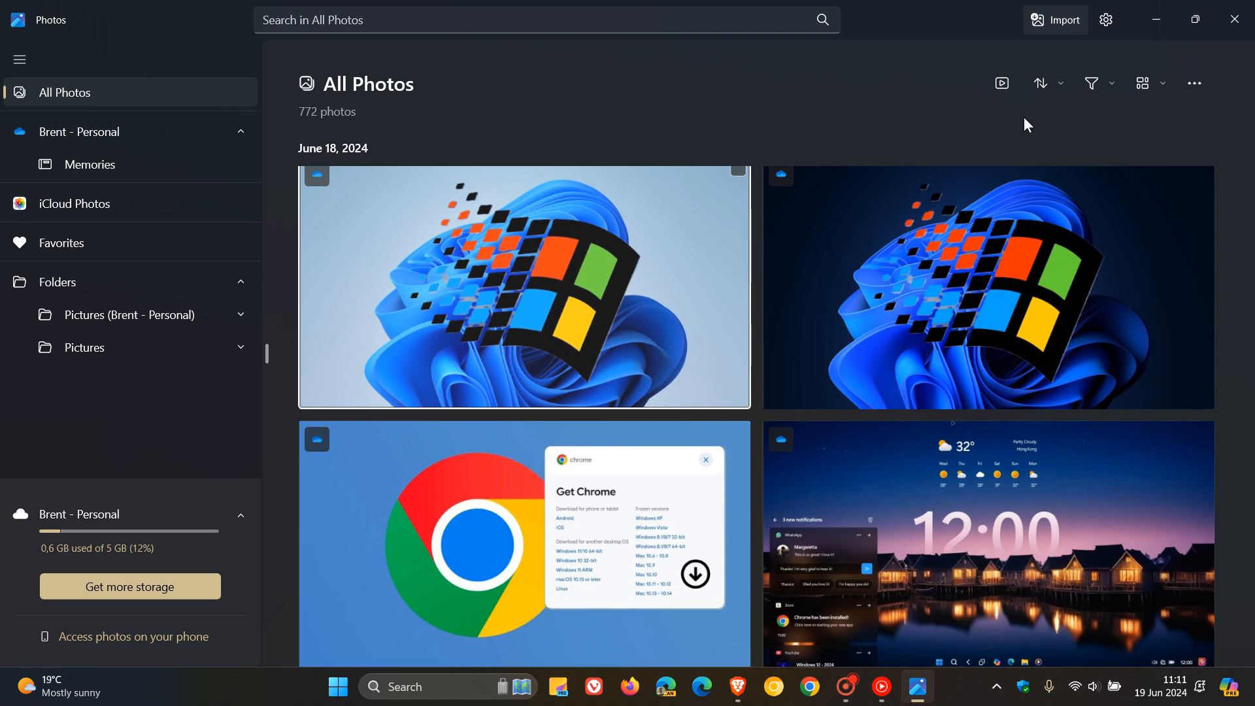
pyautogui.click(1106, 20)
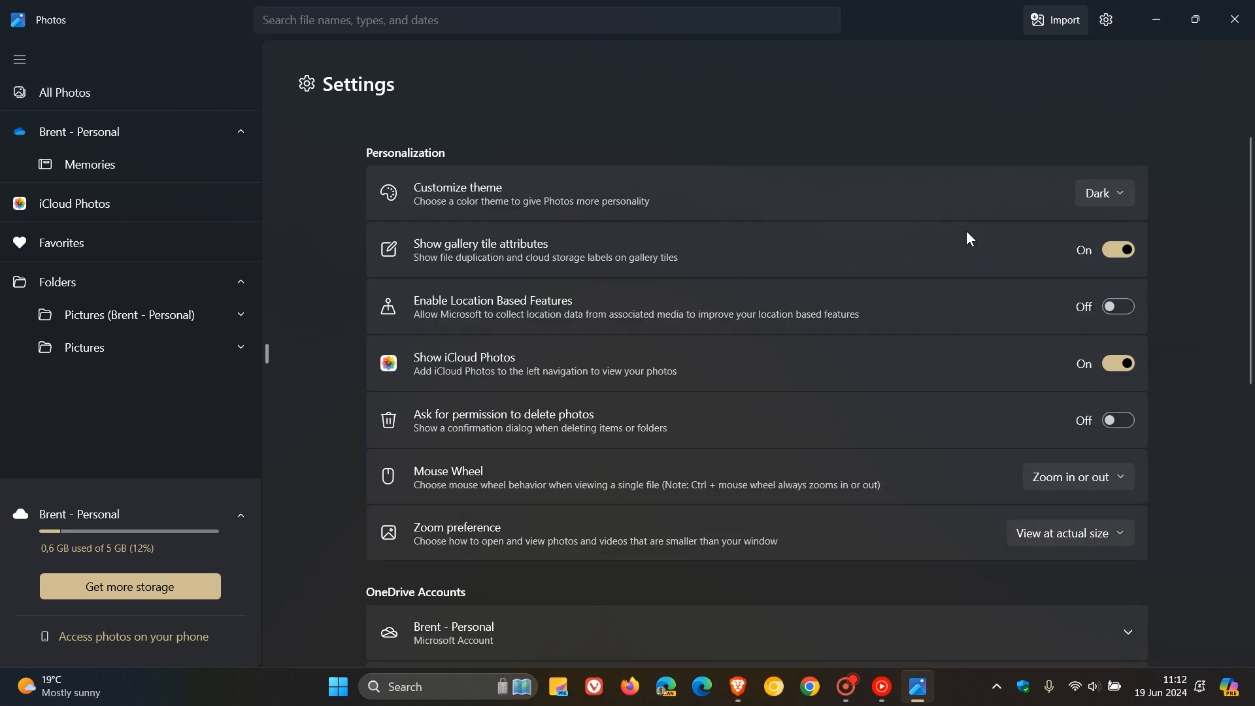
pyautogui.scroll(-3)
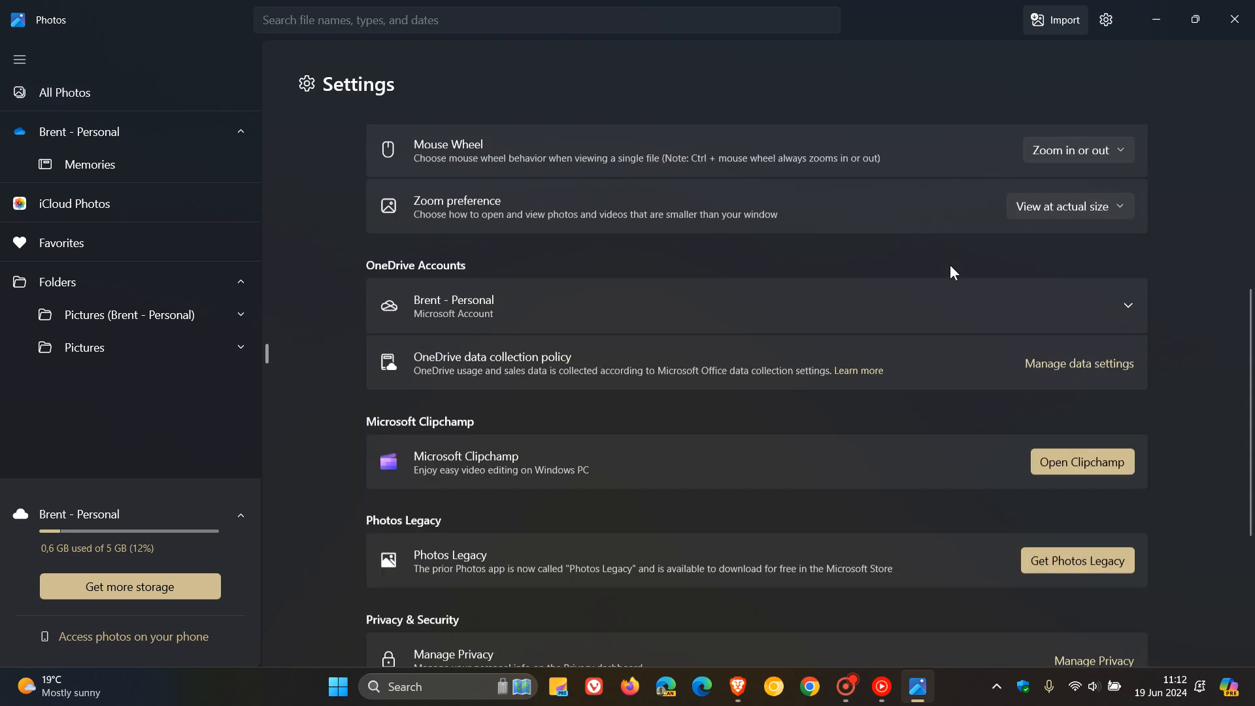
pyautogui.scroll(-3)
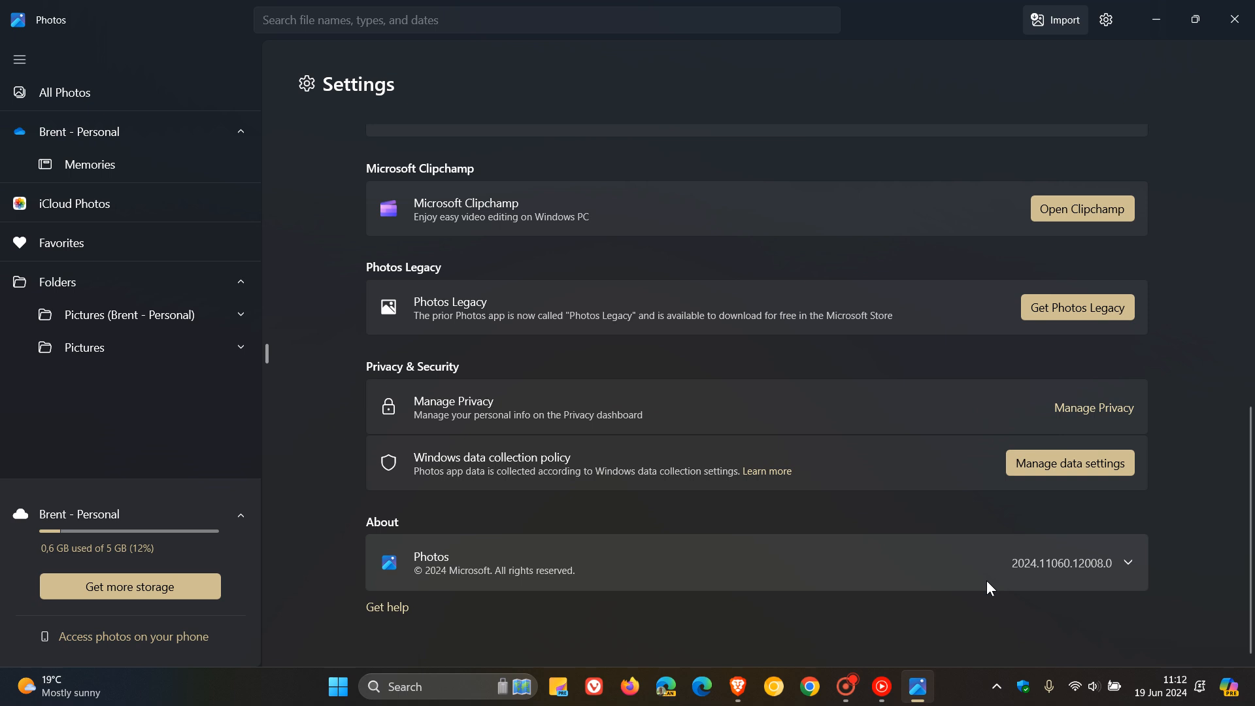
pyautogui.moveTo(1003, 590)
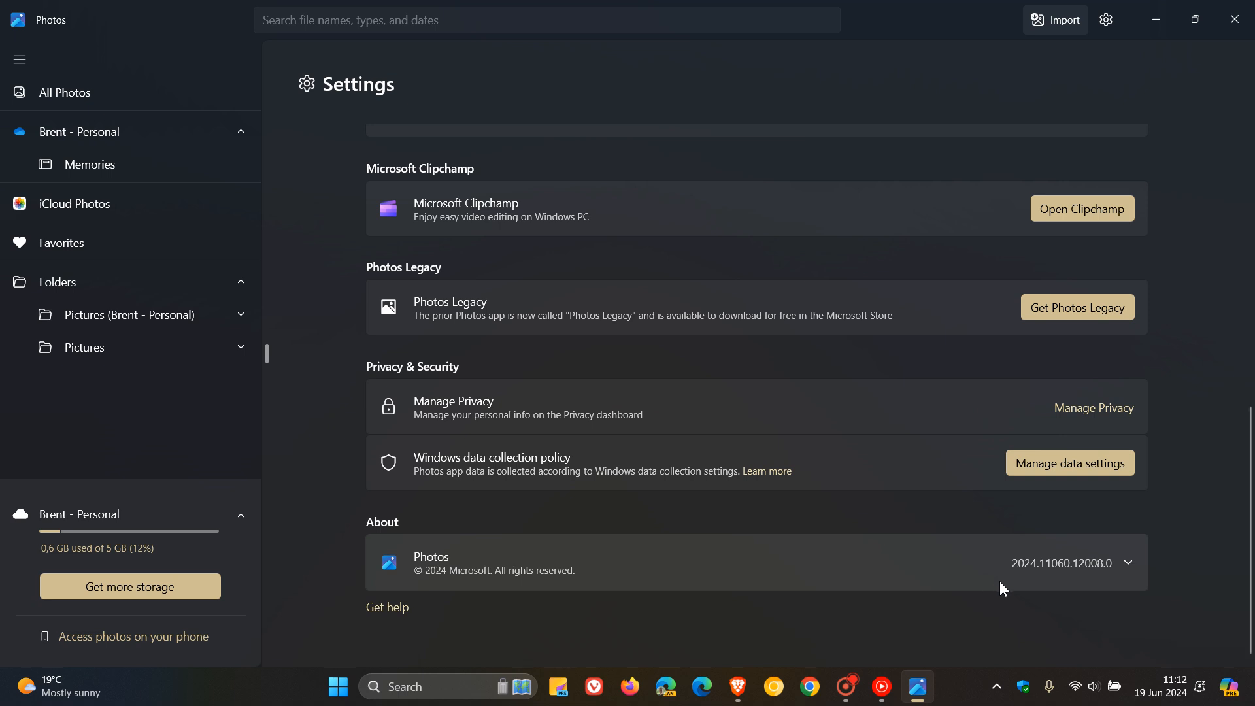
pyautogui.moveTo(1038, 586)
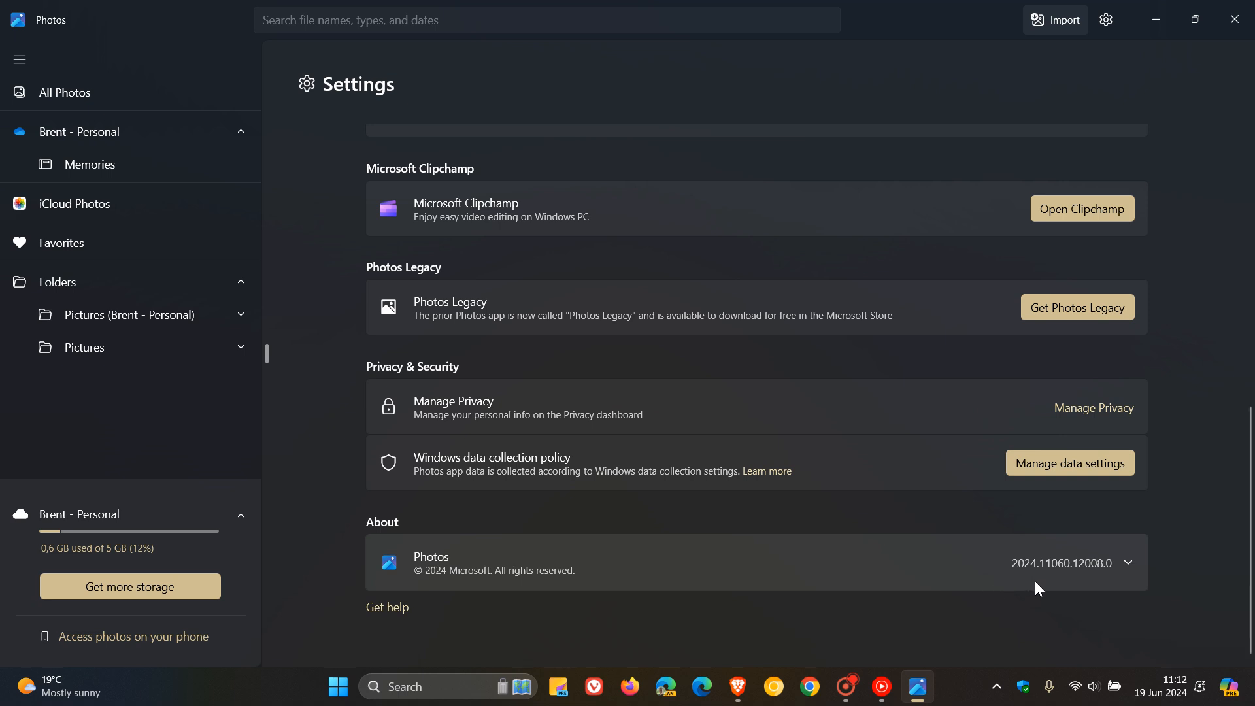
pyautogui.moveTo(1033, 550)
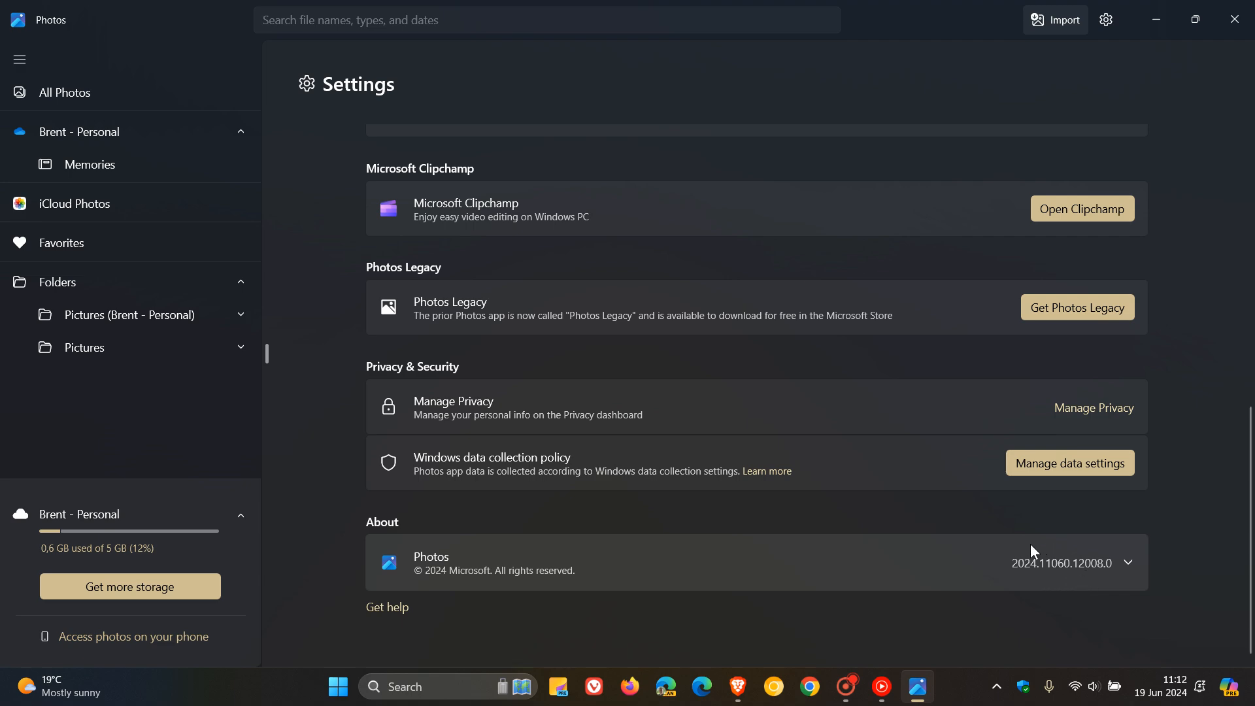
pyautogui.moveTo(1072, 594)
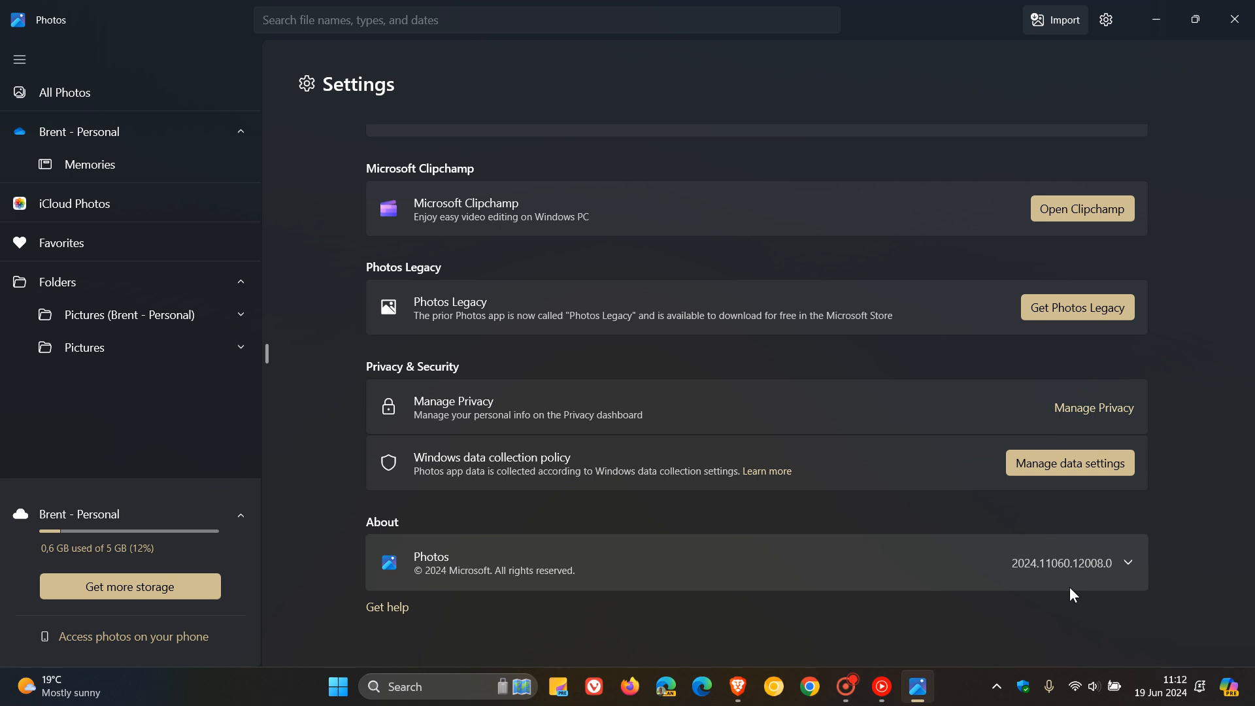
pyautogui.moveTo(1048, 591)
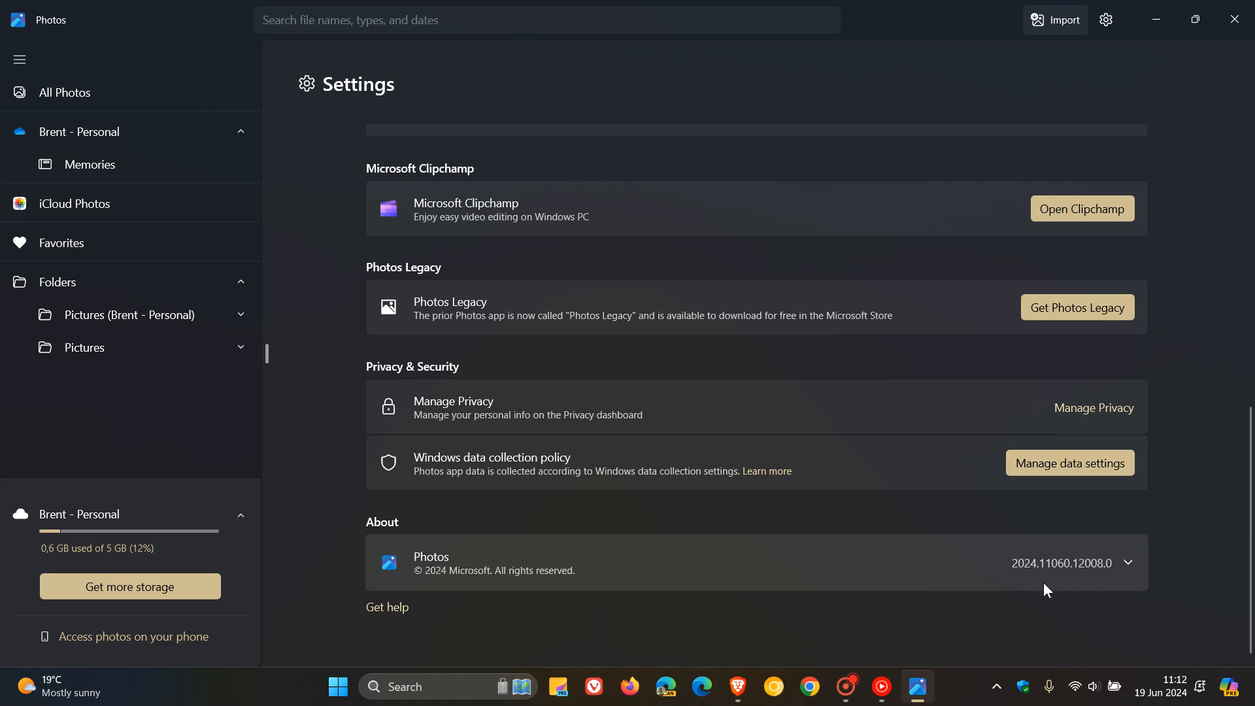
pyautogui.moveTo(1057, 581)
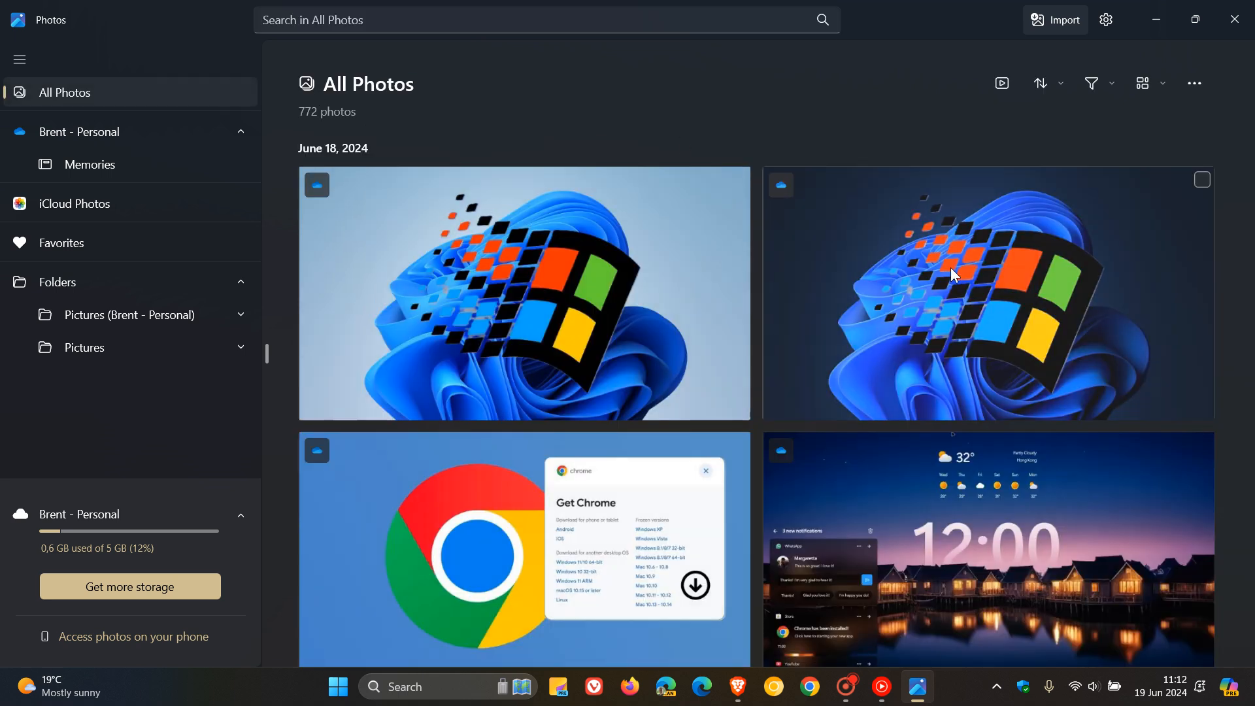
pyautogui.moveTo(931, 117)
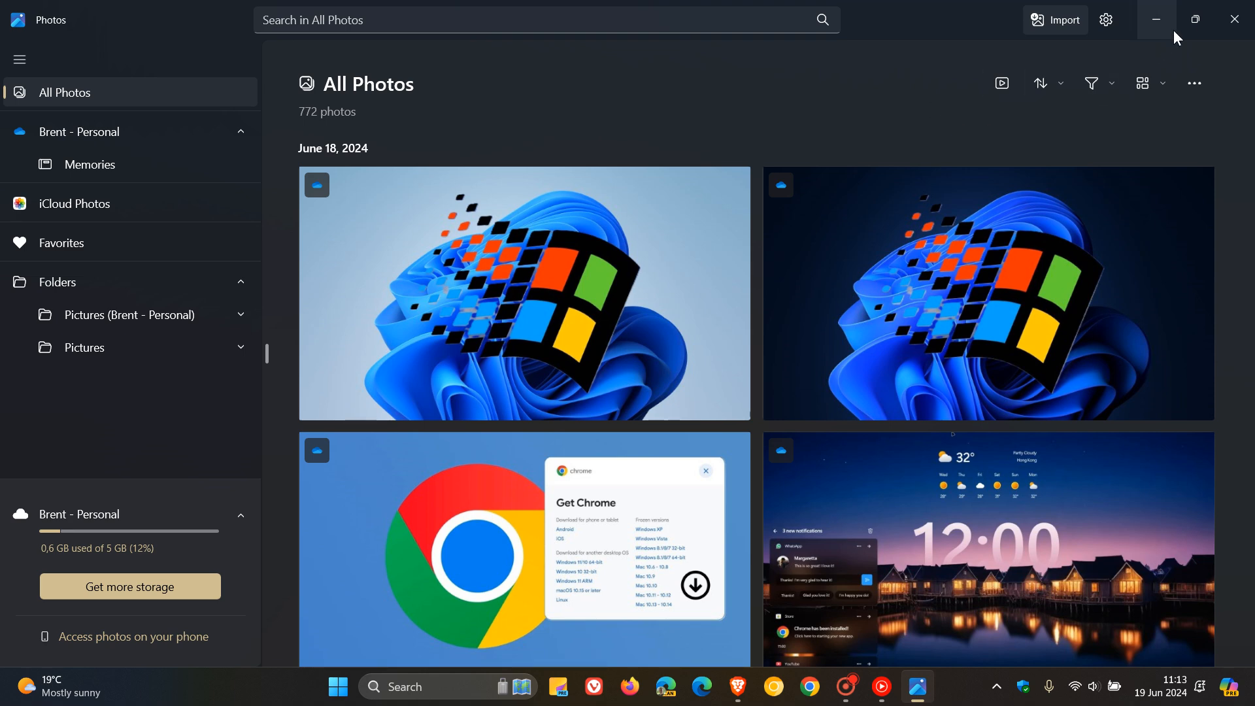
# Restore the Photos window to a smaller floating size over the desktop
pyautogui.click(1194, 20)
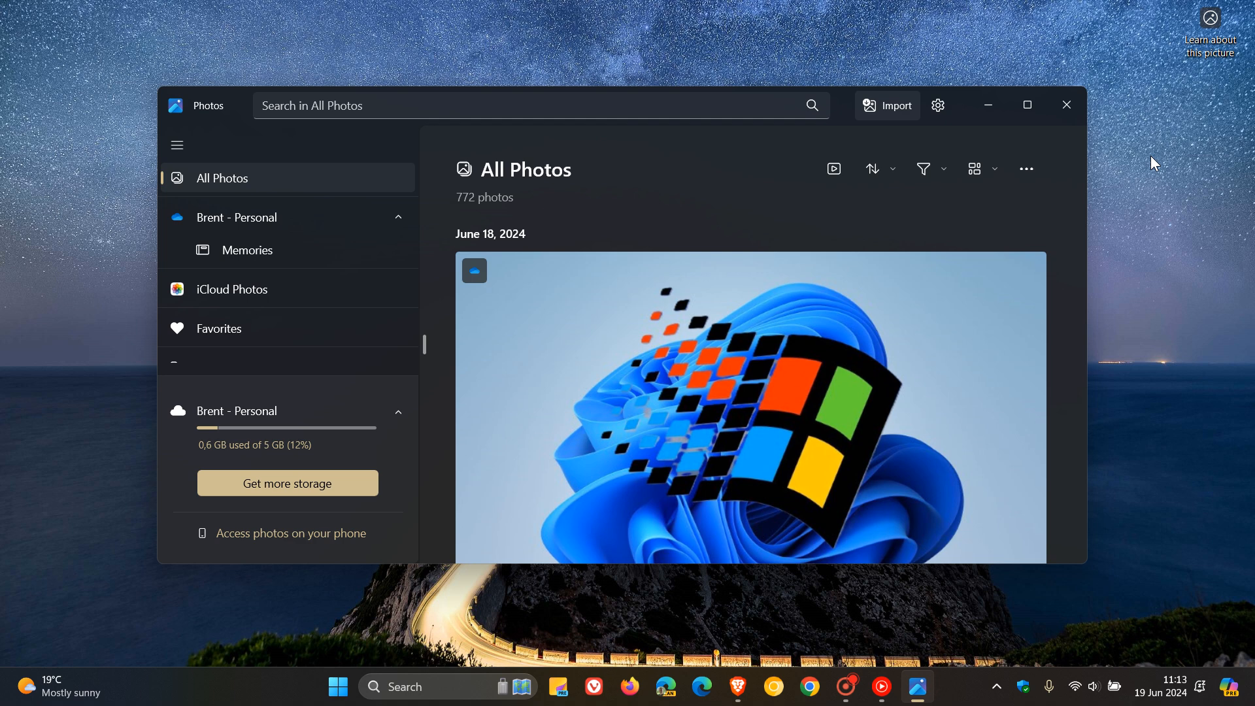
pyautogui.moveTo(908, 530)
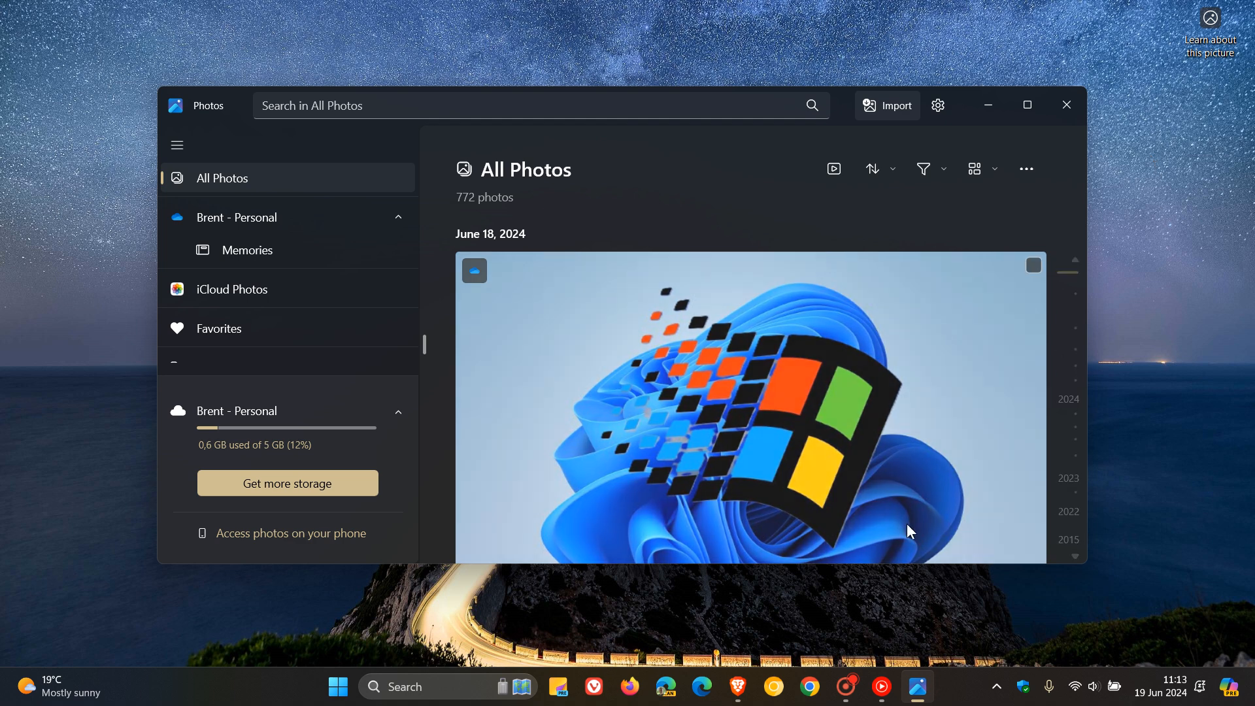
# In Brave's known-issues page, select the sentence on when the issue occurs through 'Configuration Service provider'
pyautogui.click(734, 693)
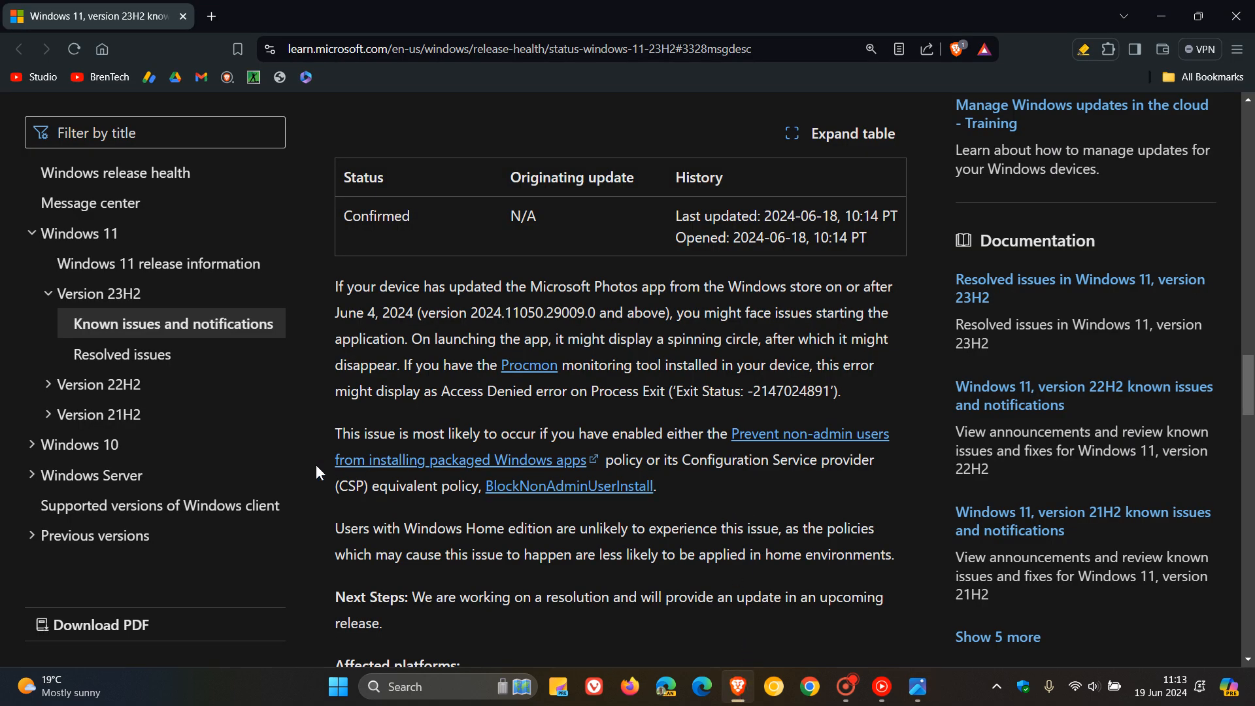
pyautogui.moveTo(336, 432); pyautogui.dragTo(473, 432)
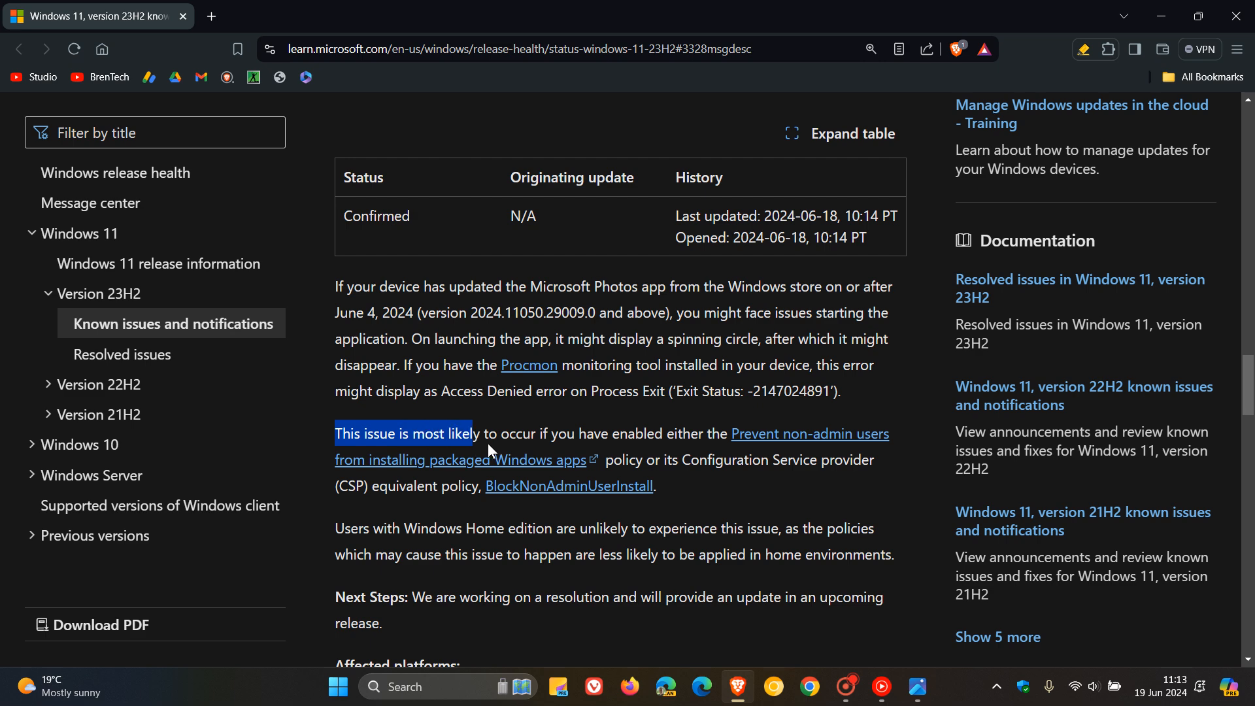
pyautogui.moveTo(472, 433); pyautogui.dragTo(698, 433)
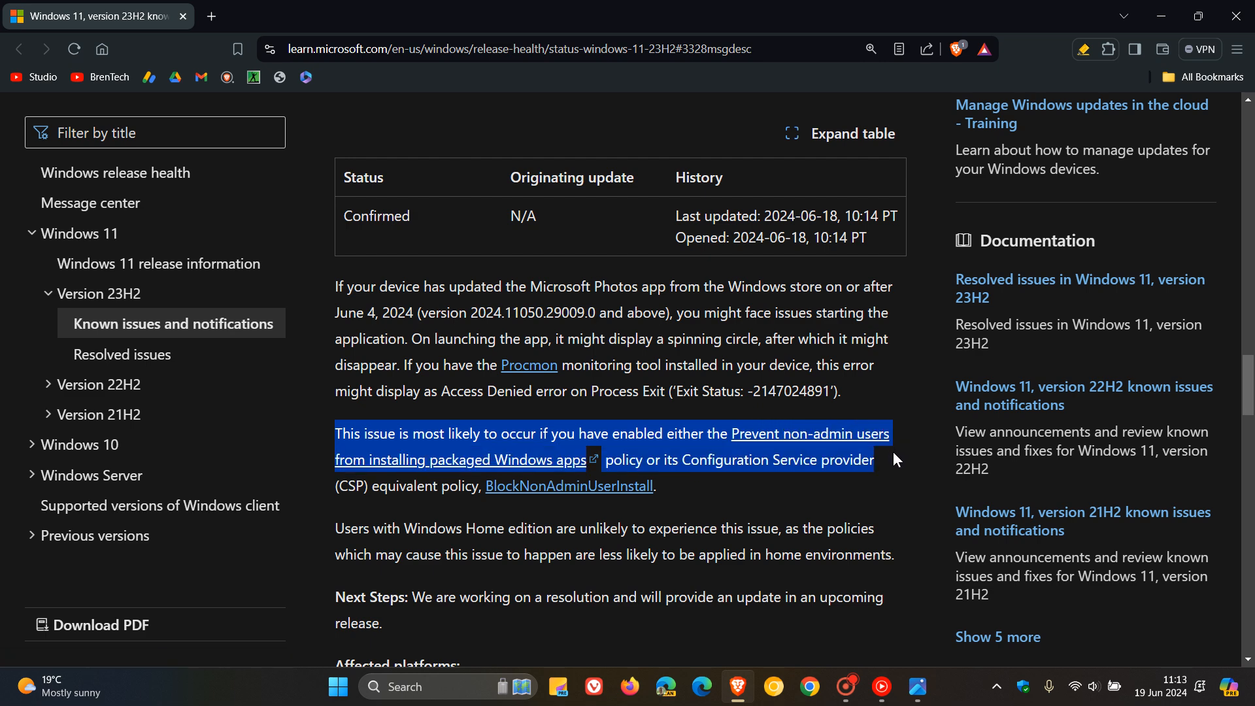
pyautogui.moveTo(890, 480)
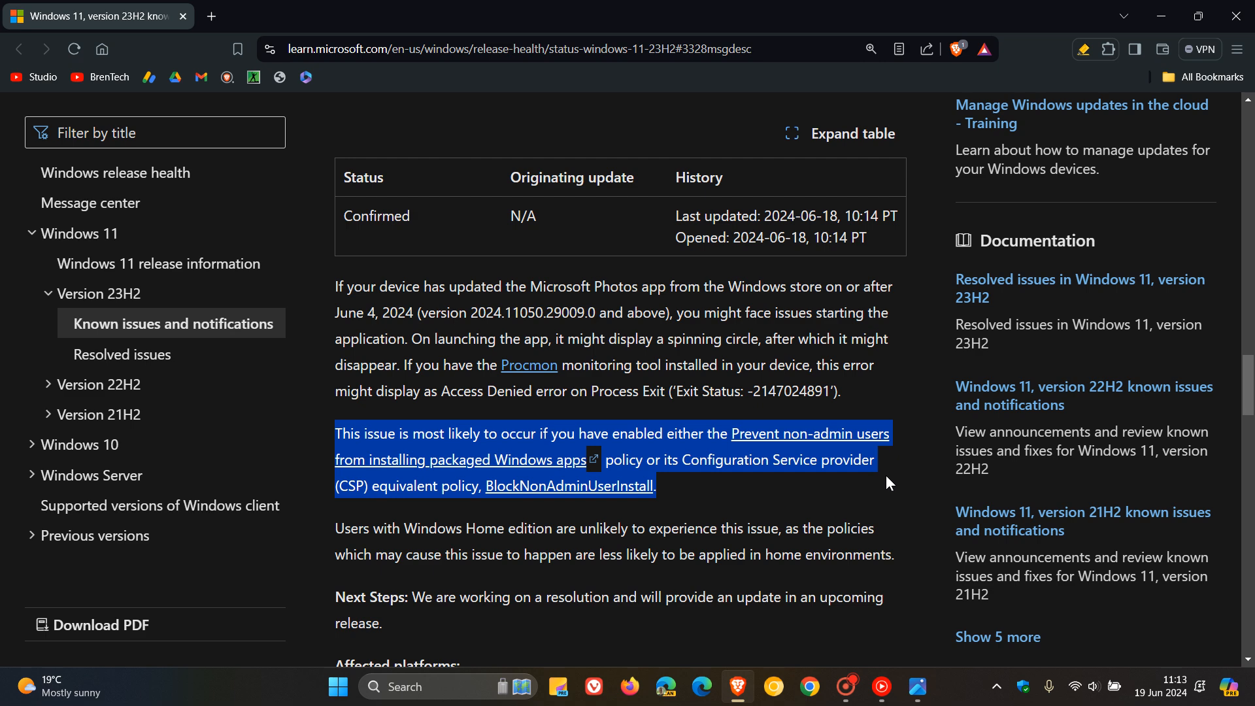
pyautogui.moveTo(843, 498)
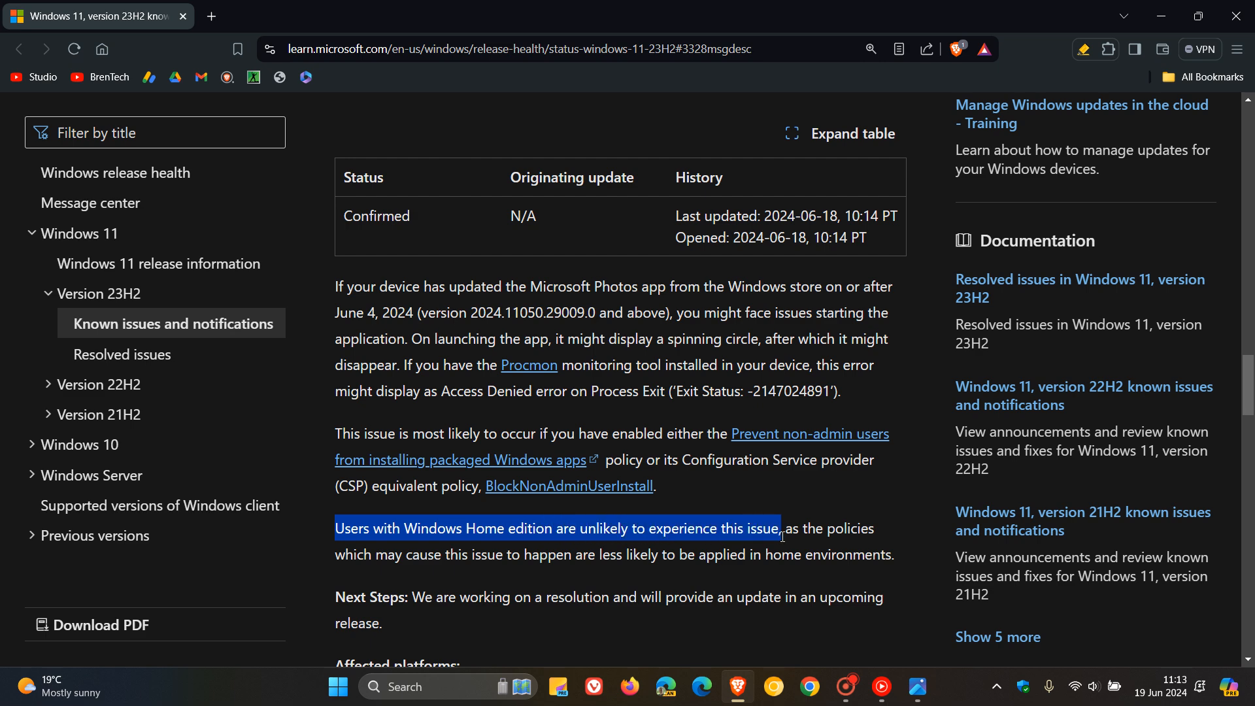
# Highlight the sentence saying Windows Home edition users are unlikely to experience the issue
pyautogui.moveTo(781, 528); pyautogui.dragTo(874, 528)
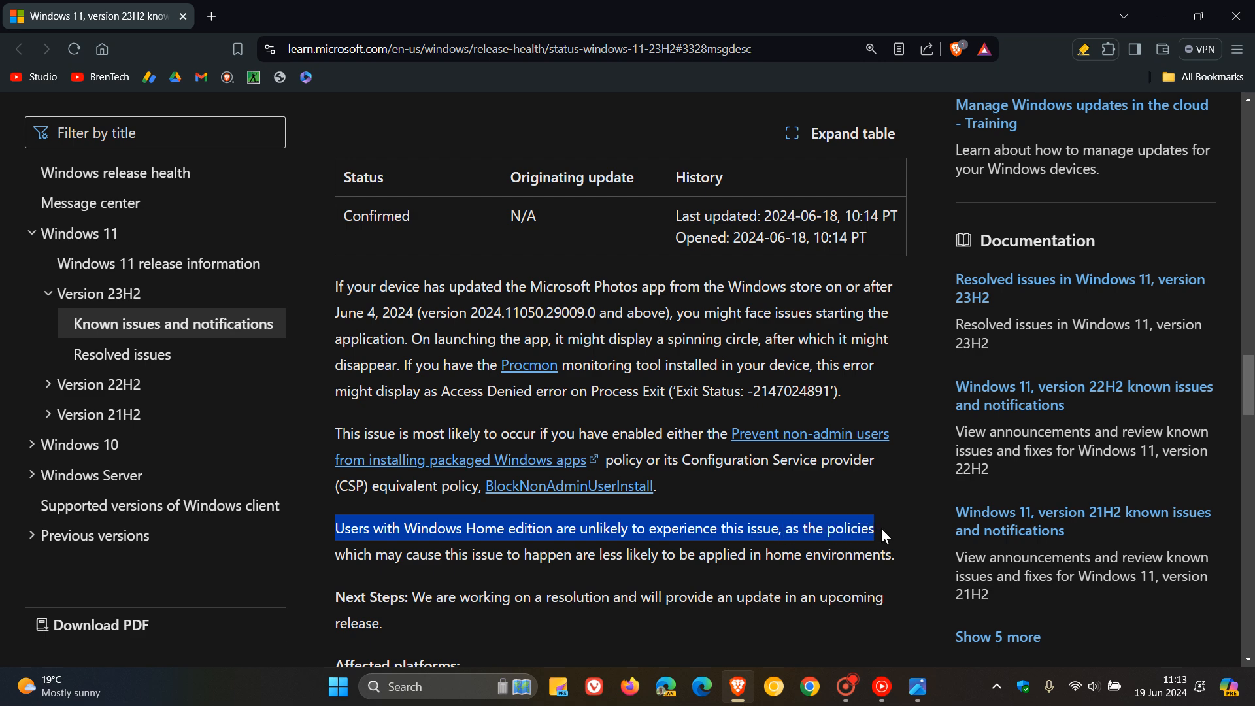
pyautogui.moveTo(879, 536); pyautogui.dragTo(891, 554)
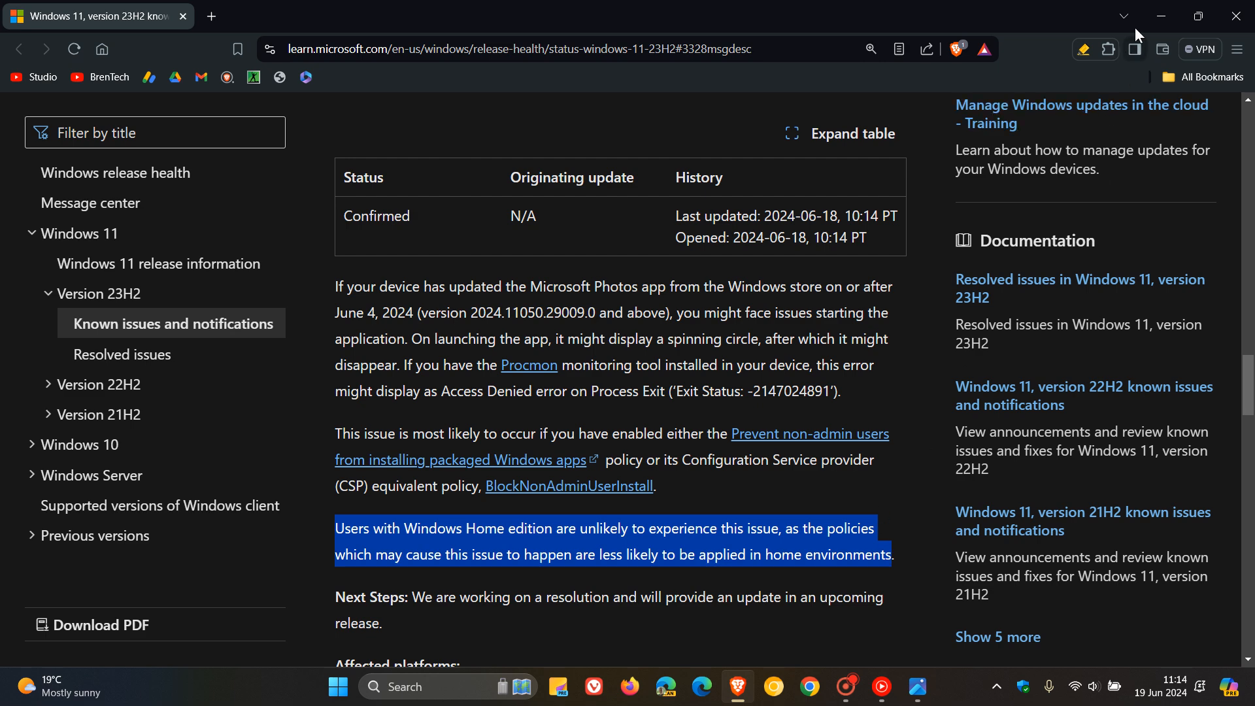
# Minimize Brave and close Photos, leaving the empty desktop
pyautogui.click(918, 686)
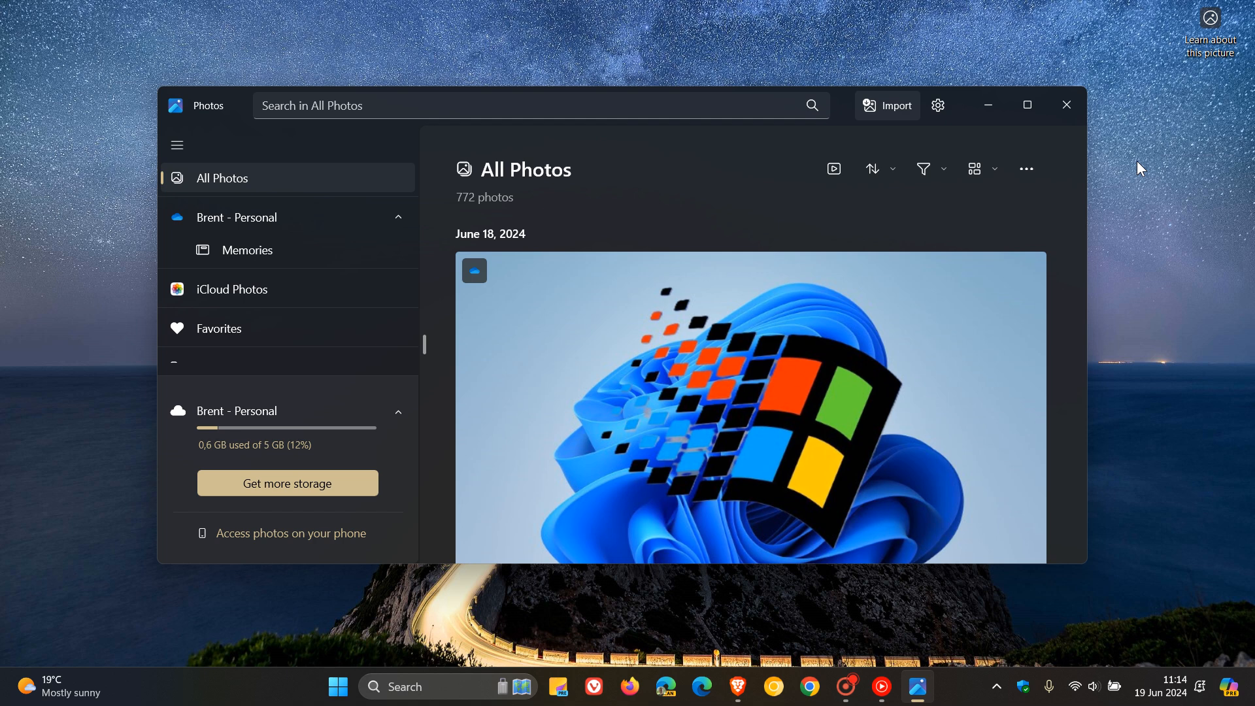
pyautogui.click(1065, 105)
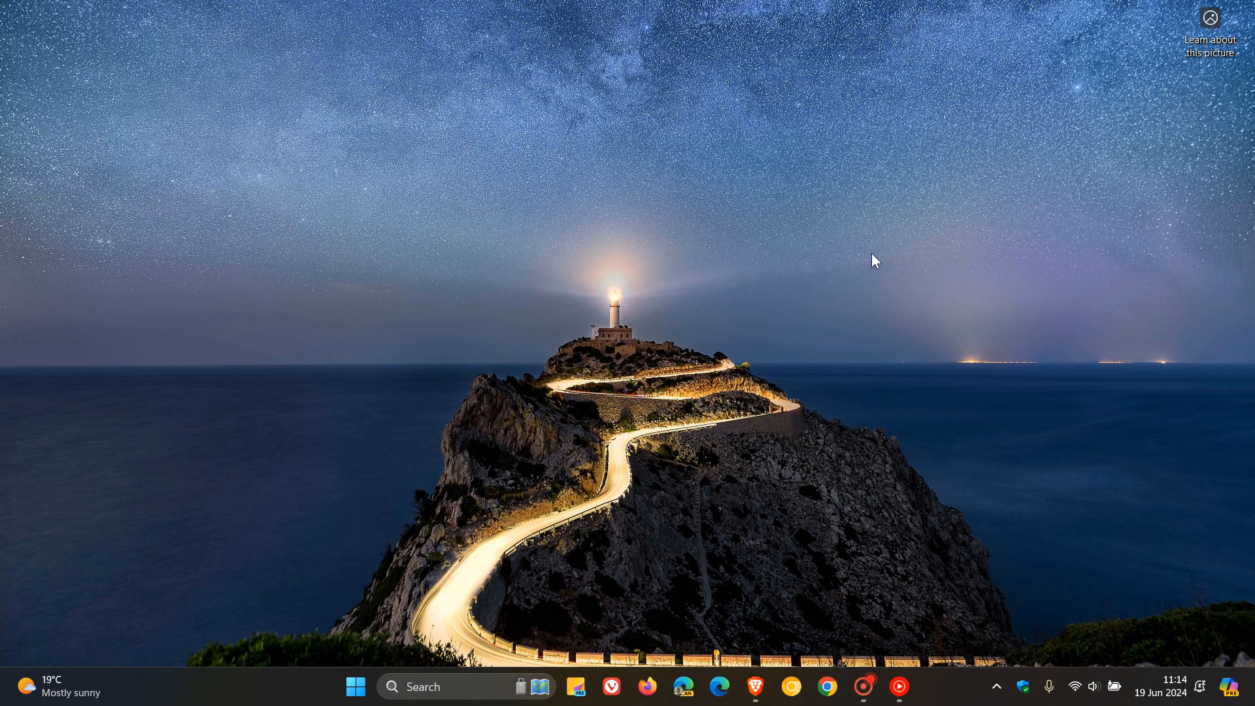